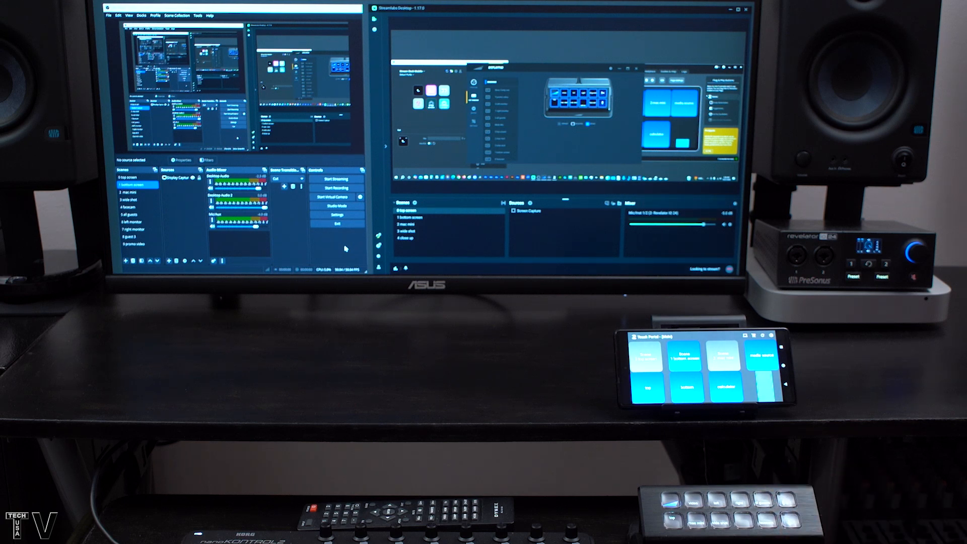
Step: Switch OBS to the 9 promo video scene showing the TECH USA TV logo
{"action": "left_click", "coordinate": [706, 505]}
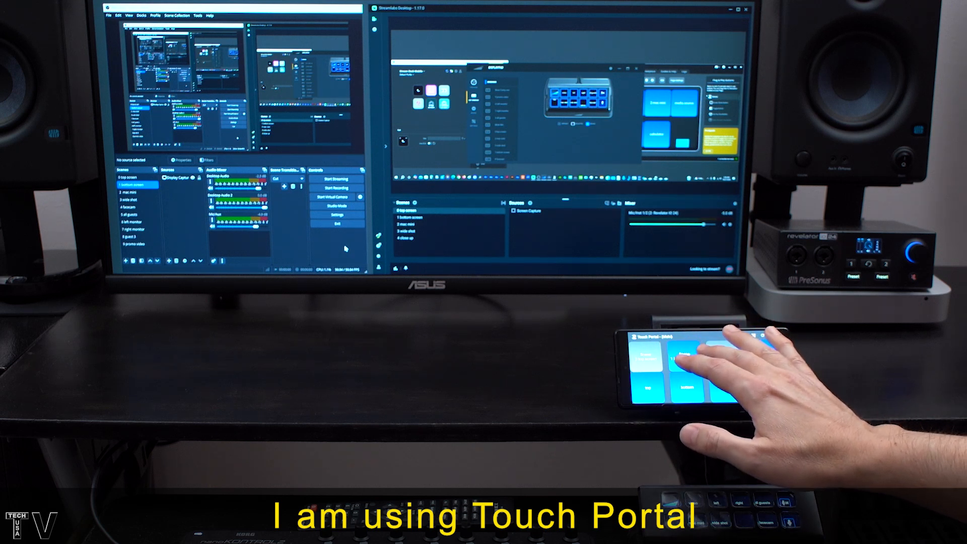
{"action": "left_click", "coordinate": [686, 363]}
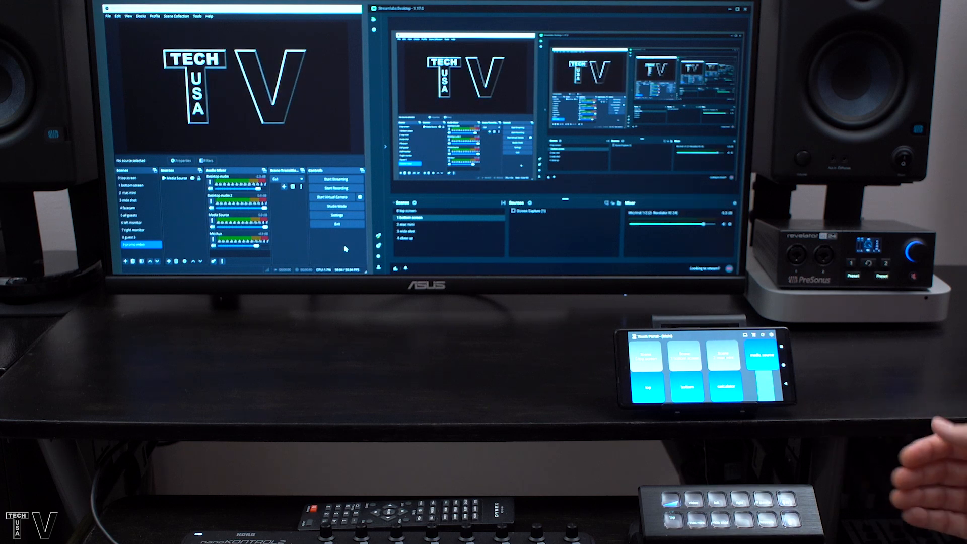
Step: Start the promo video playing and toggle its Media Source audio in the mixer
{"action": "left_click", "coordinate": [676, 505]}
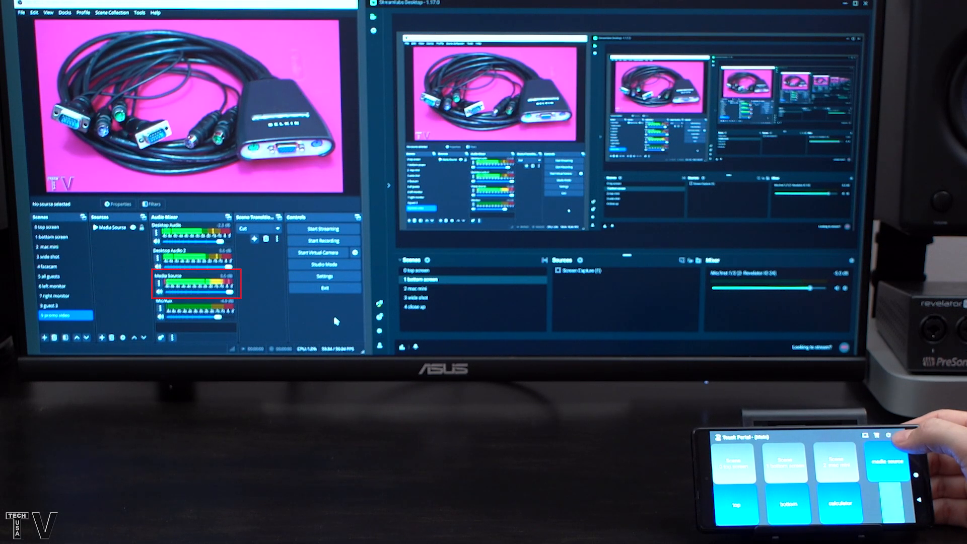
{"action": "left_click", "coordinate": [894, 469]}
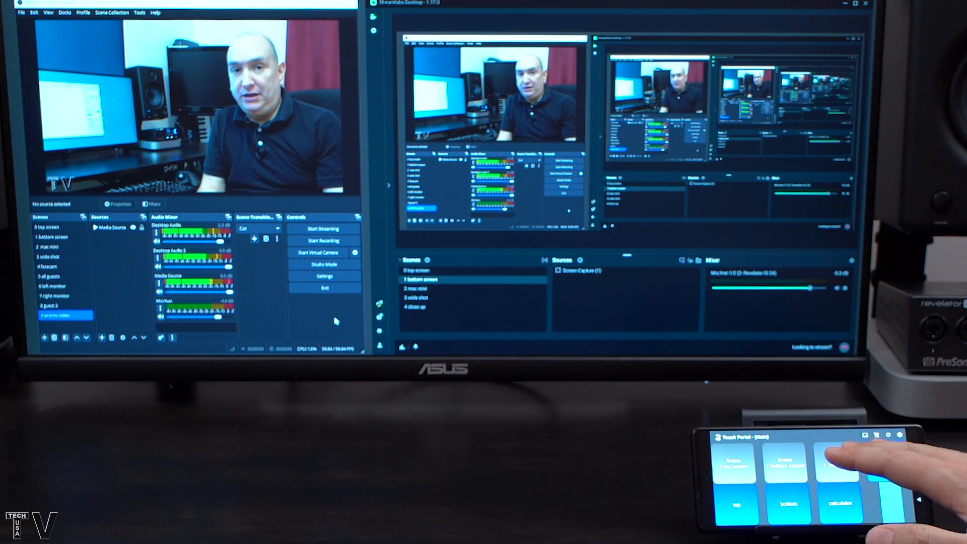
{"action": "left_click", "coordinate": [882, 470]}
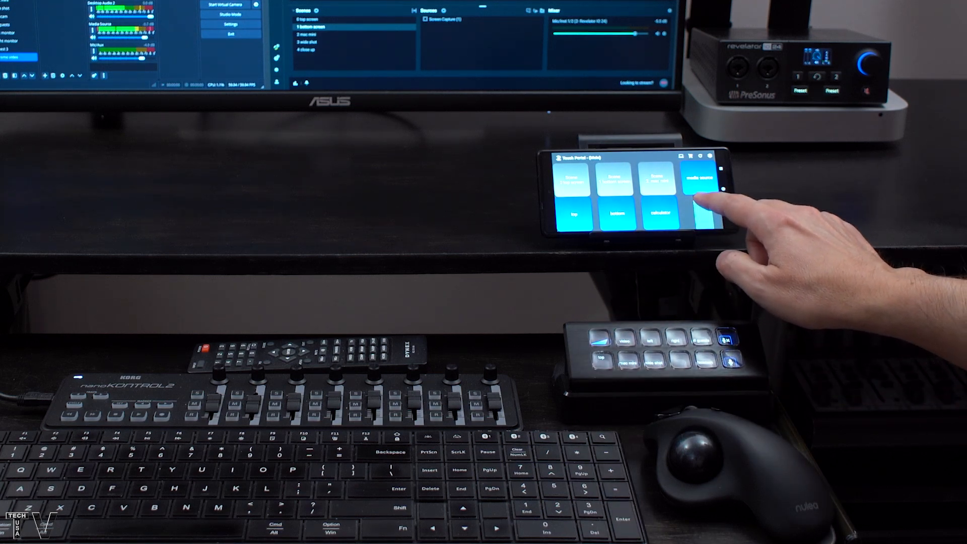
Step: Toggle the promo video's Media Source audio from Touch Portal
{"action": "left_click", "coordinate": [704, 178]}
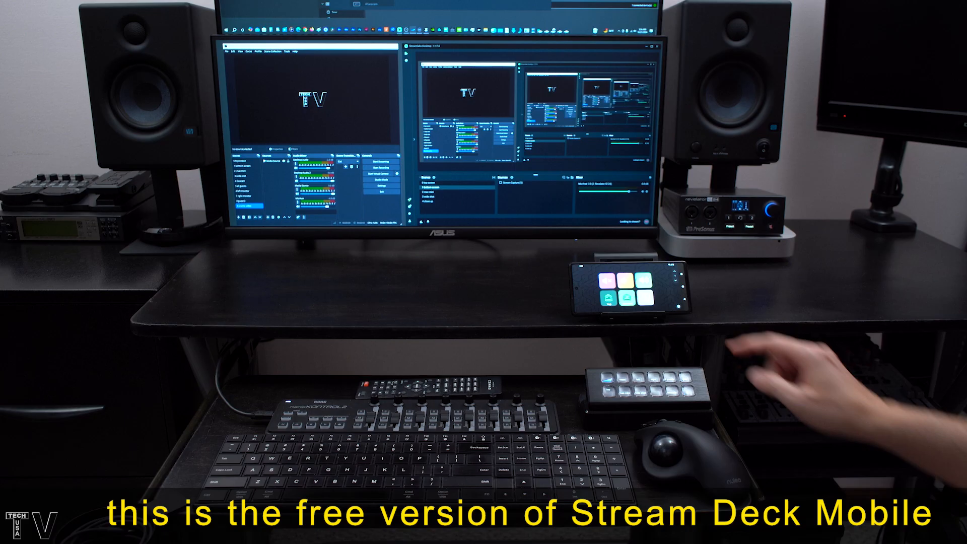
Step: Switch Streamlabs and OBS to screen-capture scenes from Stream Deck Mobile
{"action": "left_click", "coordinate": [643, 286]}
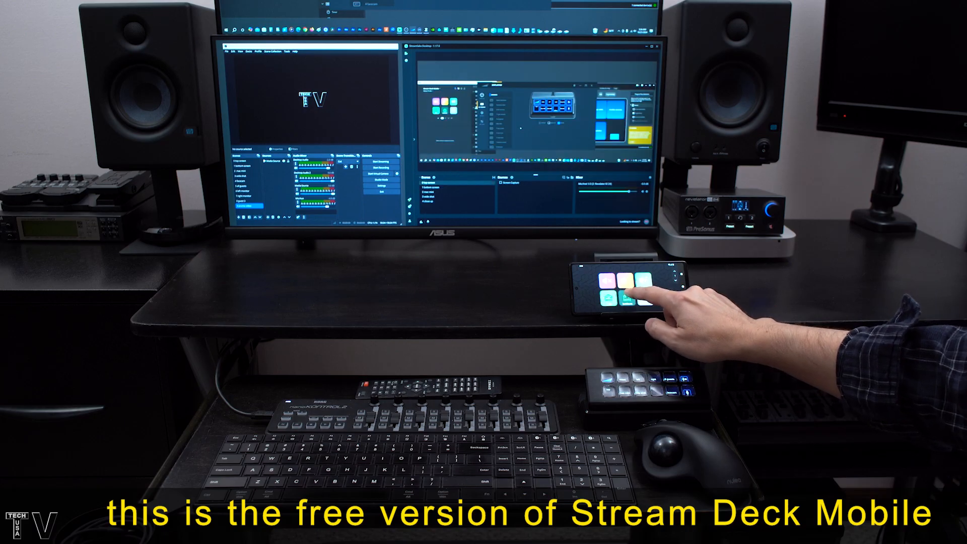
{"action": "left_click", "coordinate": [617, 286]}
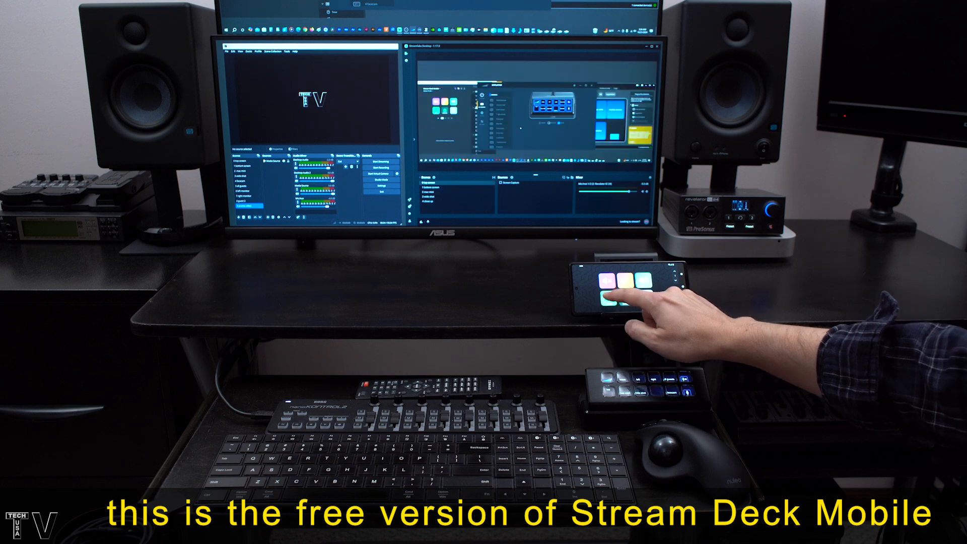
{"action": "left_click", "coordinate": [623, 290]}
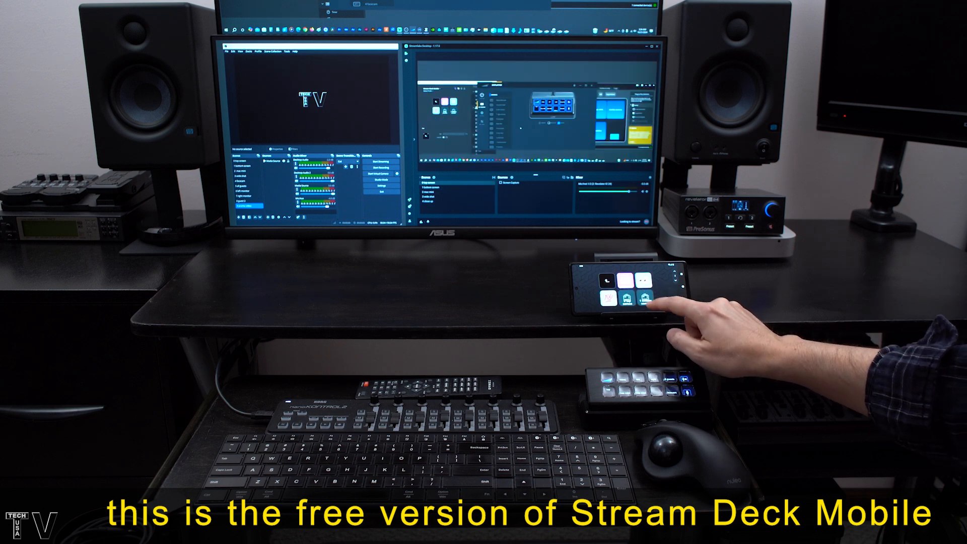
{"action": "left_click", "coordinate": [641, 293]}
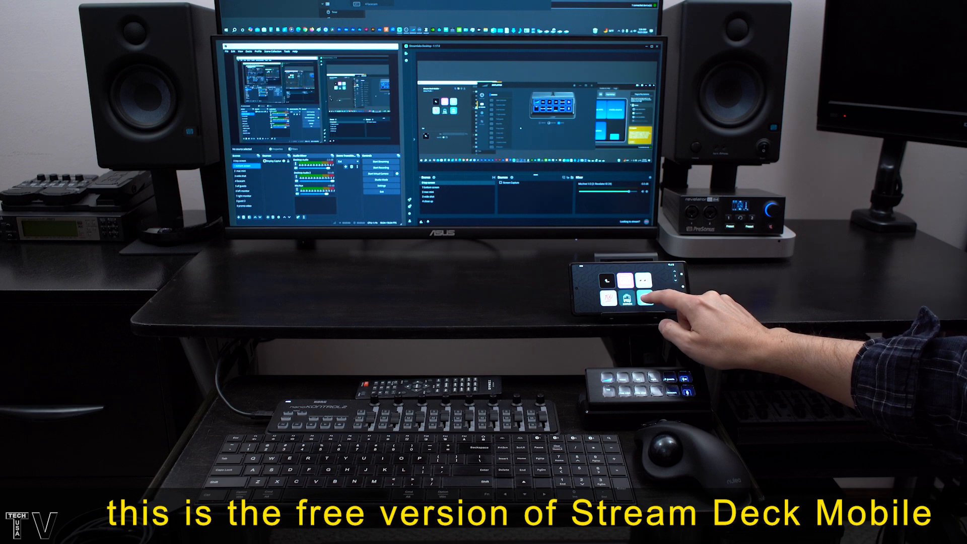